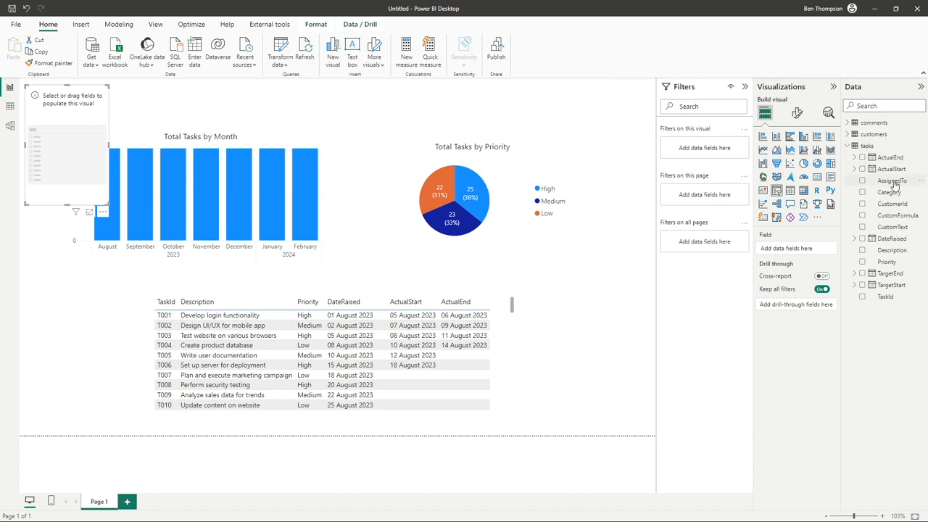
# Add the Category field to the empty top-left slicer and resize it.
pyautogui.click(892, 181)
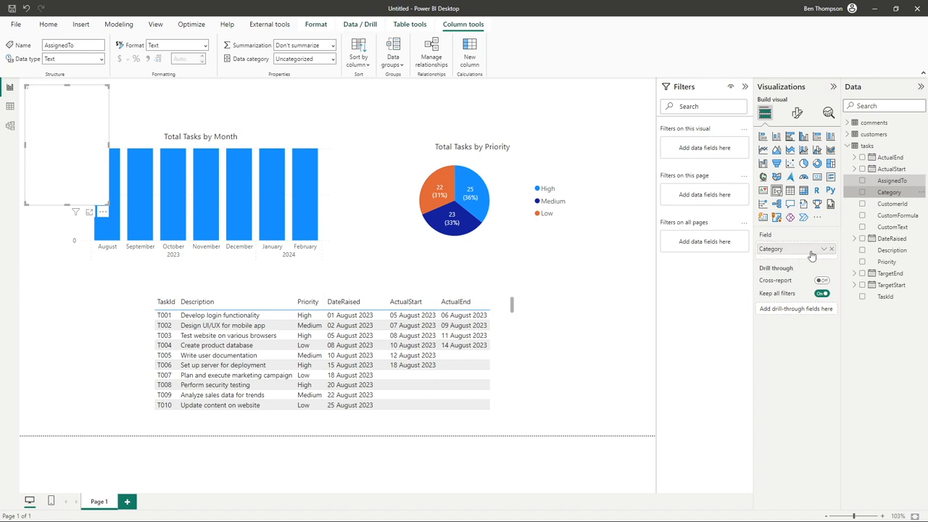
pyautogui.click(862, 192)
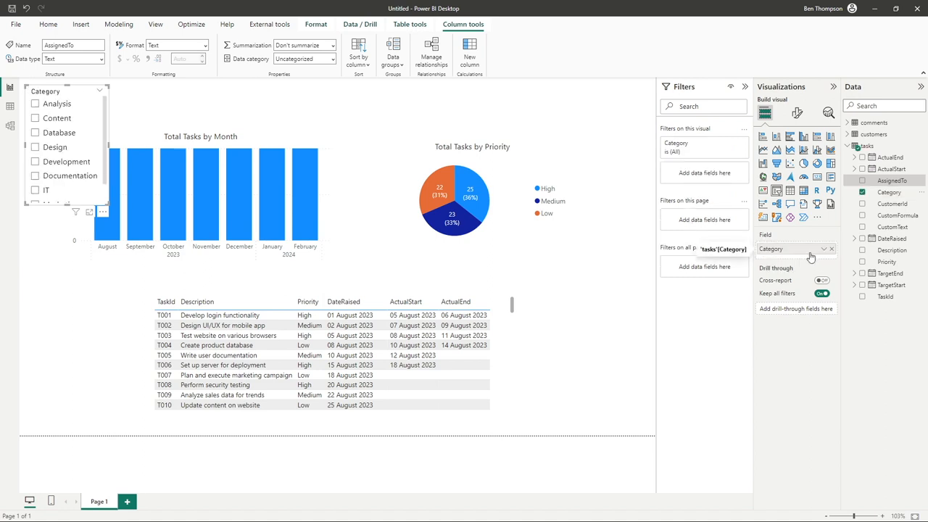
pyautogui.moveTo(83, 337)
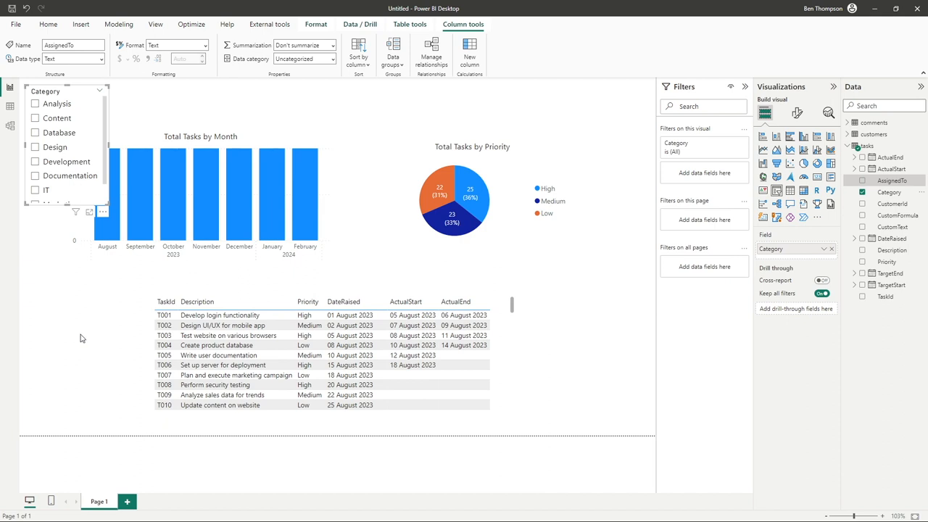
pyautogui.moveTo(83, 327)
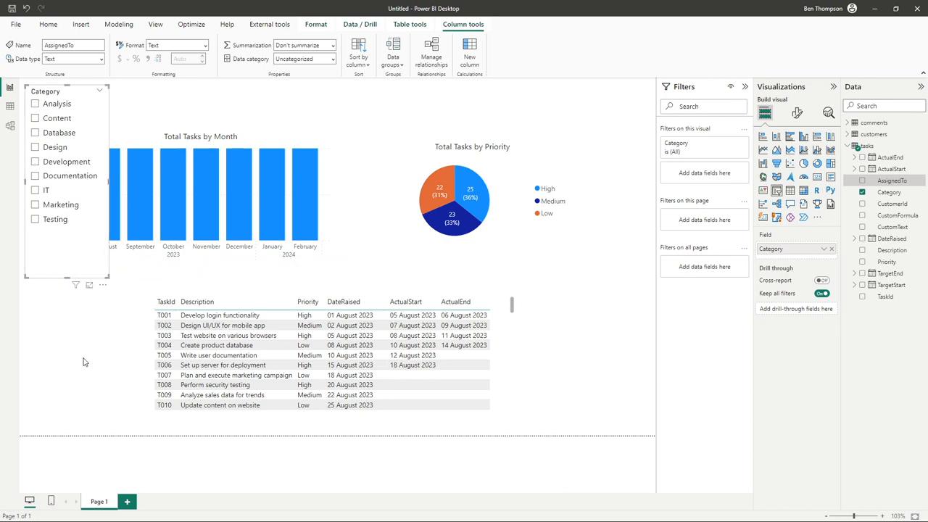
pyautogui.moveTo(86, 356)
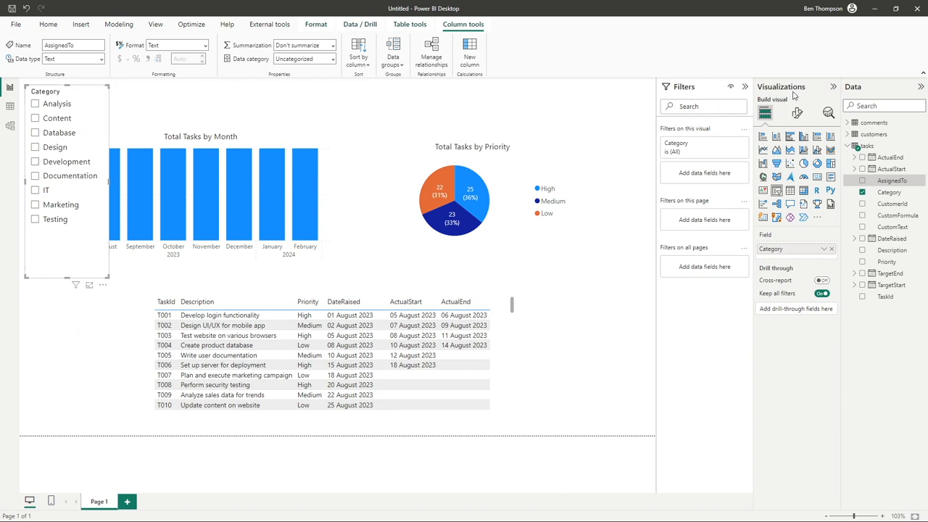
pyautogui.moveTo(797, 113)
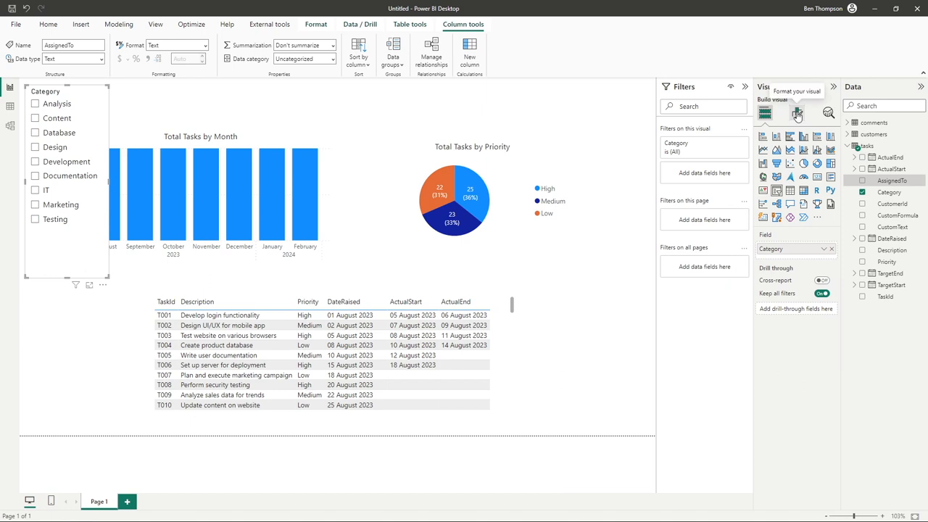
# Set the Category slicer's Style to Tile under Slicer settings > Options.
pyautogui.click(797, 113)
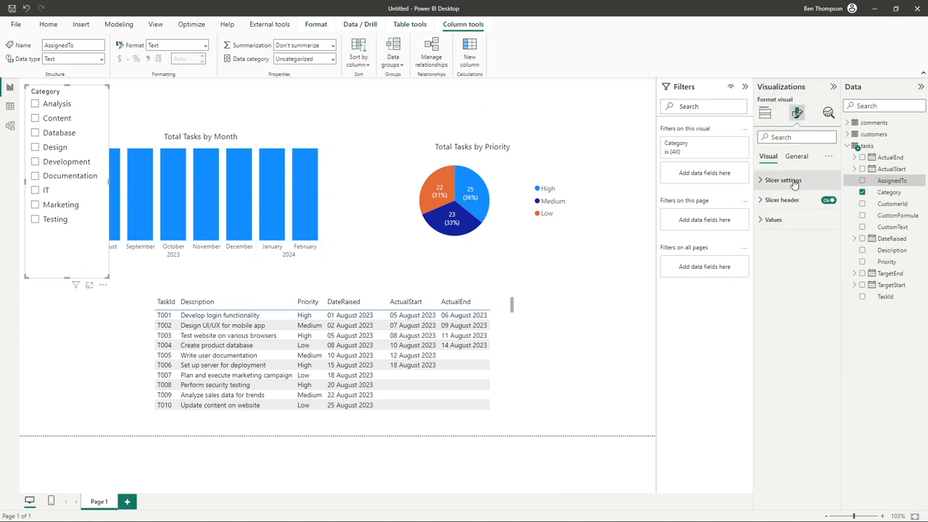
pyautogui.click(784, 180)
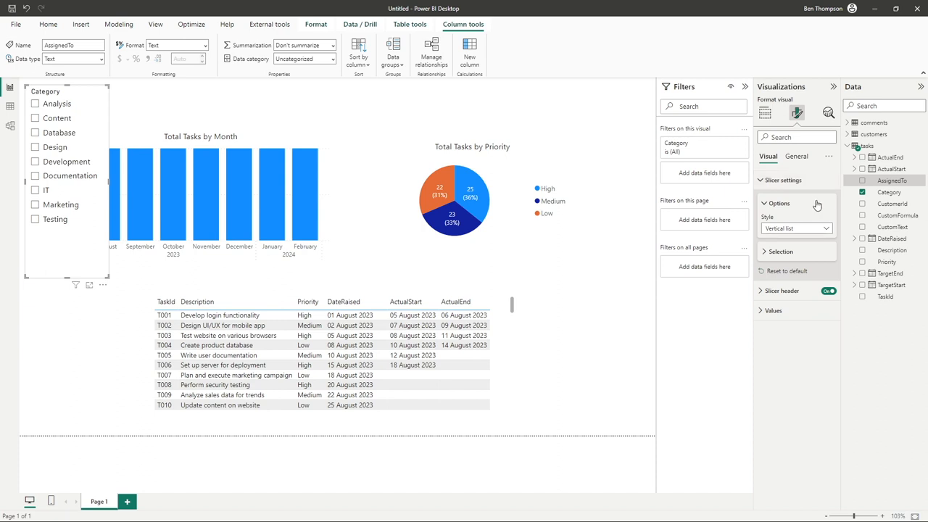
pyautogui.click(825, 229)
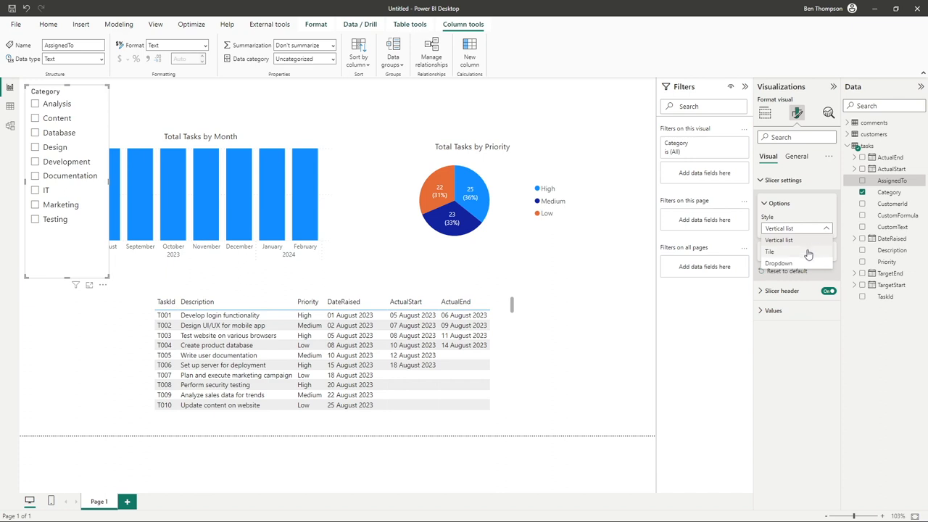
pyautogui.click(770, 251)
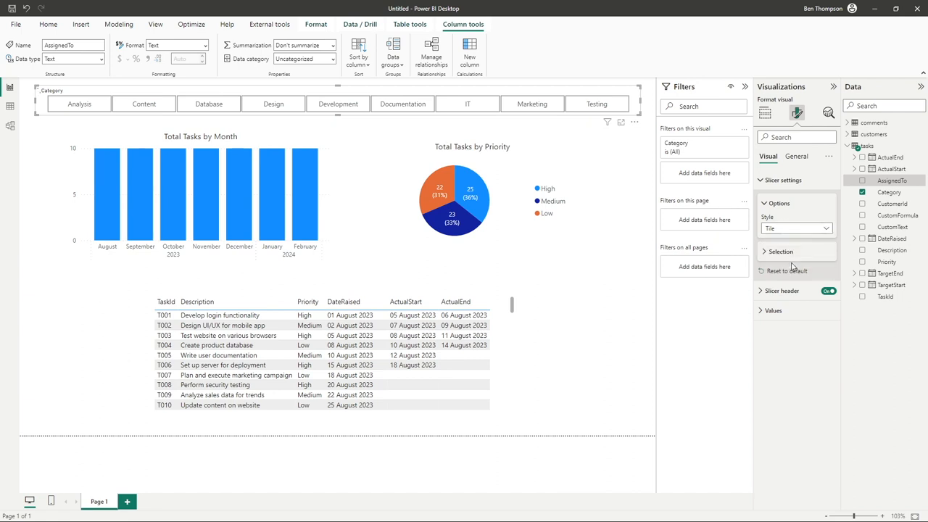
# Switch the slicer to Dropdown style and select Analysis from the category list.
pyautogui.click(796, 229)
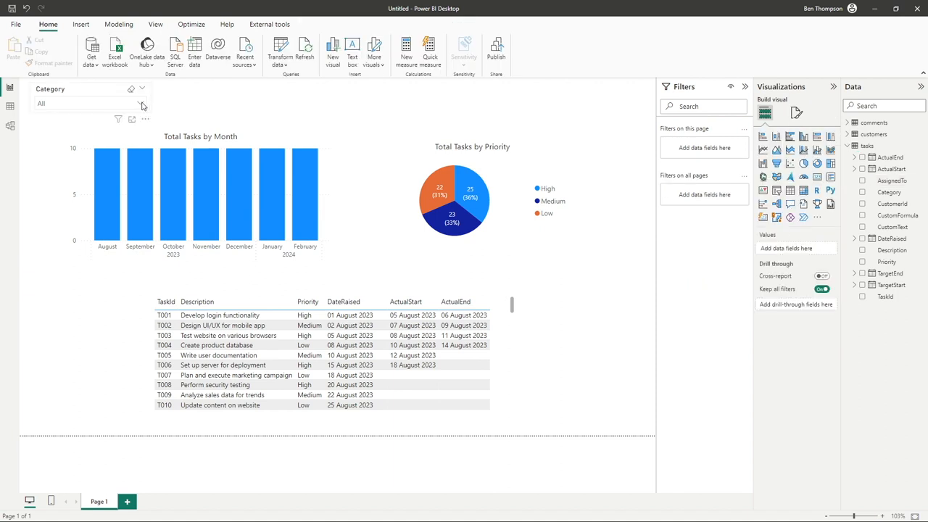
pyautogui.click(142, 103)
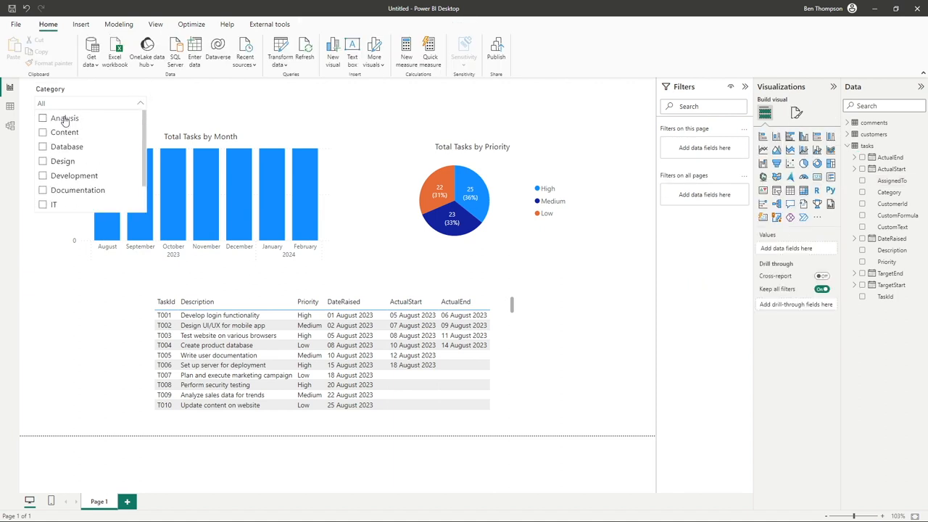
pyautogui.click(65, 118)
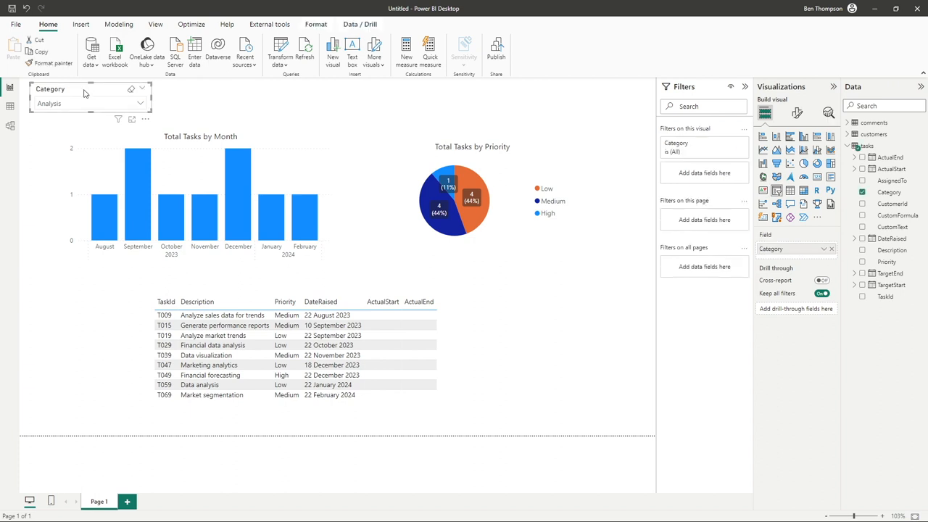
# Review the slicer's Selection toggles in Format visual and clear the selection back to All.
pyautogui.click(797, 113)
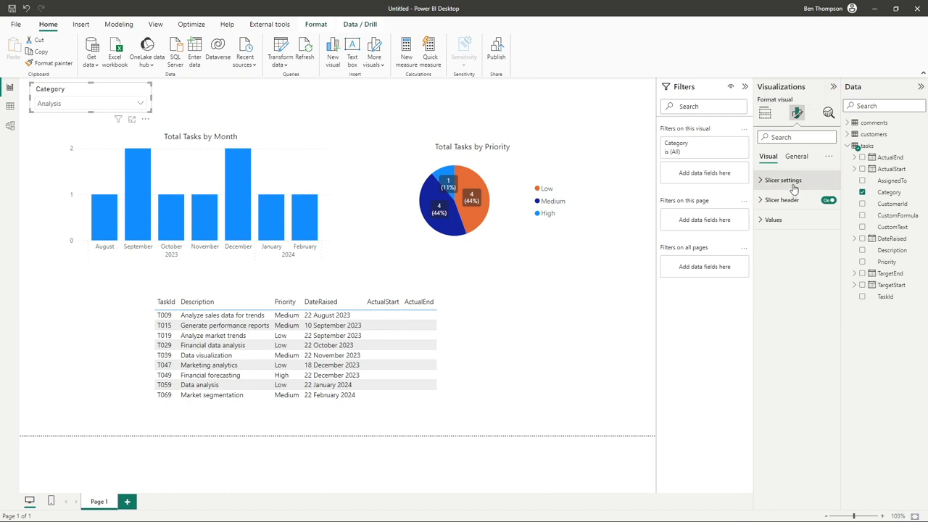
pyautogui.click(783, 180)
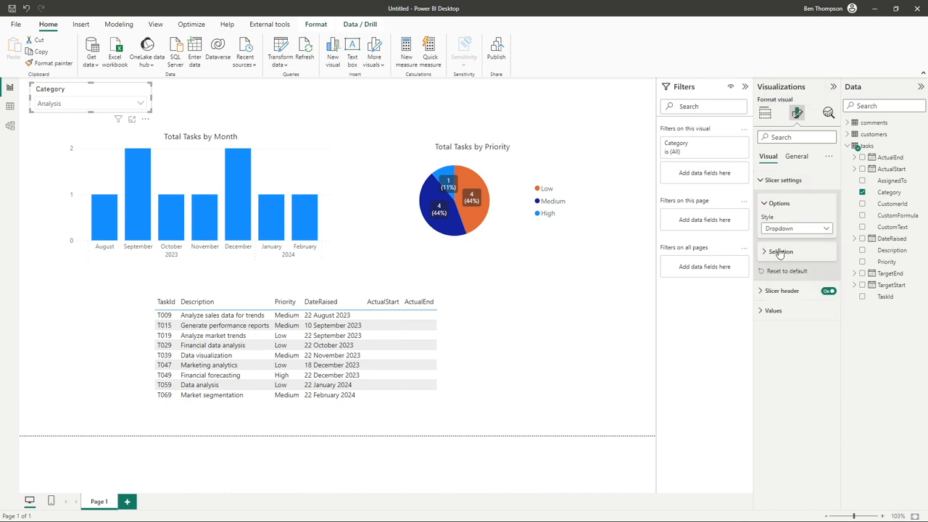
pyautogui.click(779, 252)
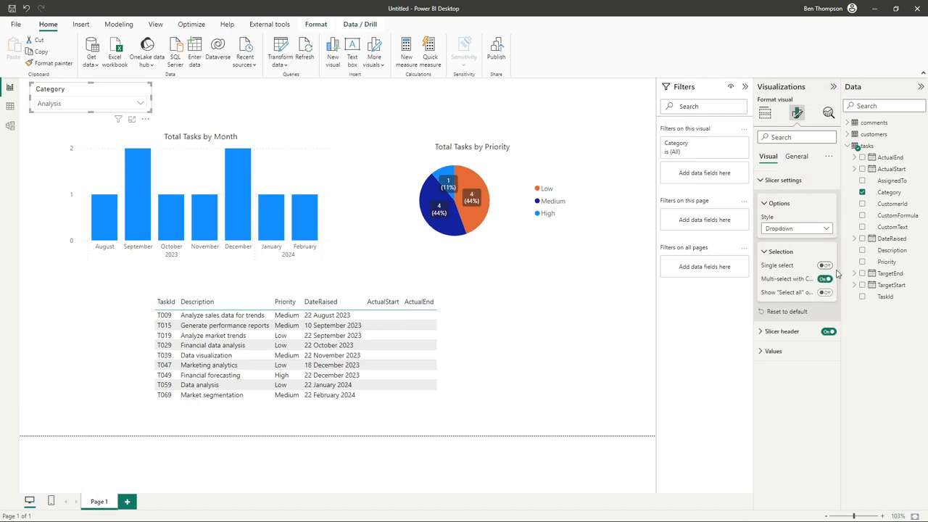
pyautogui.click(825, 265)
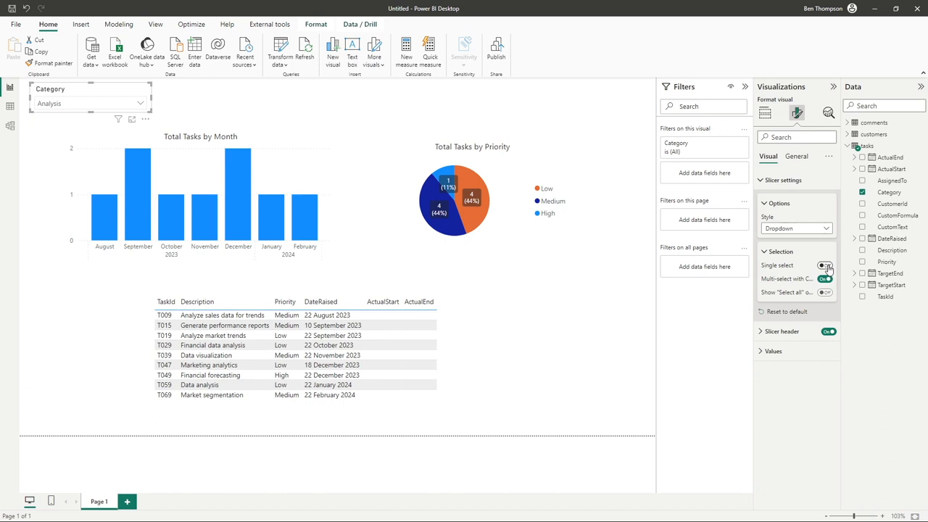
pyautogui.click(825, 265)
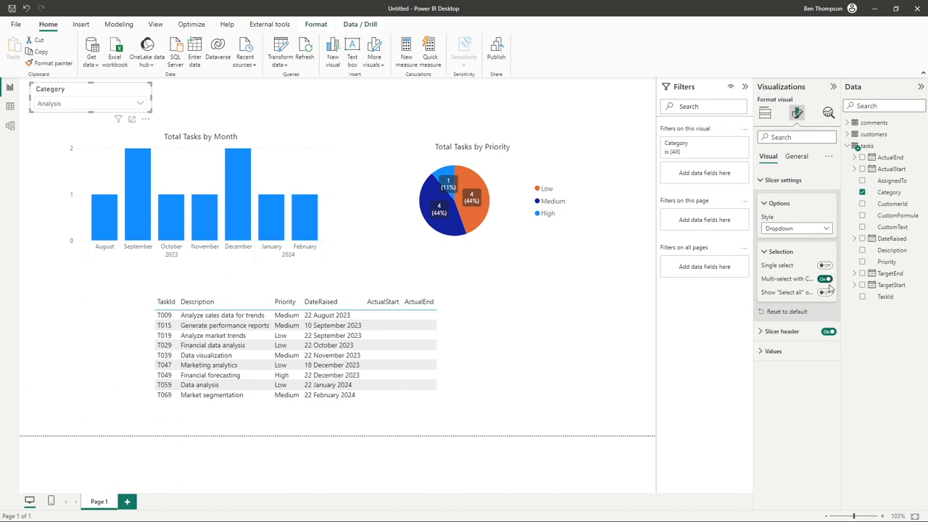
pyautogui.click(825, 292)
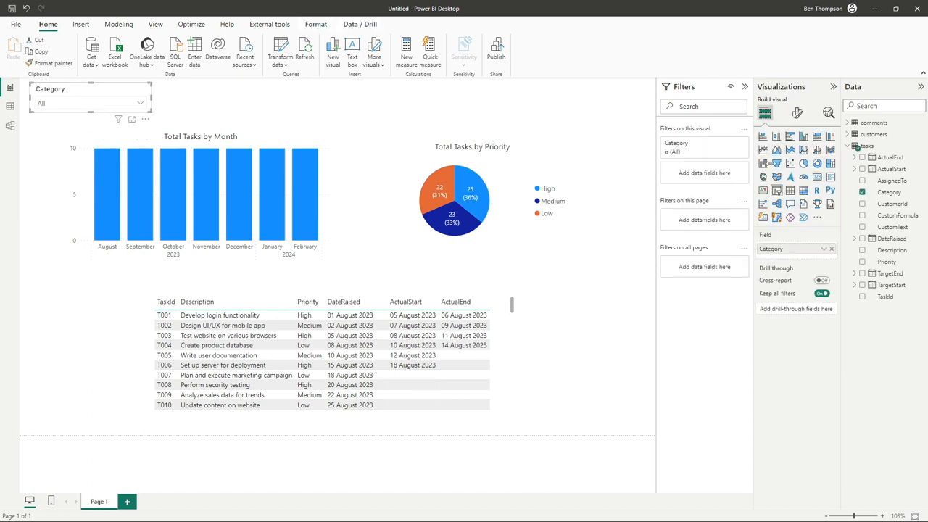
# Show the slicer's General options, then the Values and Slicer header text formatting.
pyautogui.click(797, 113)
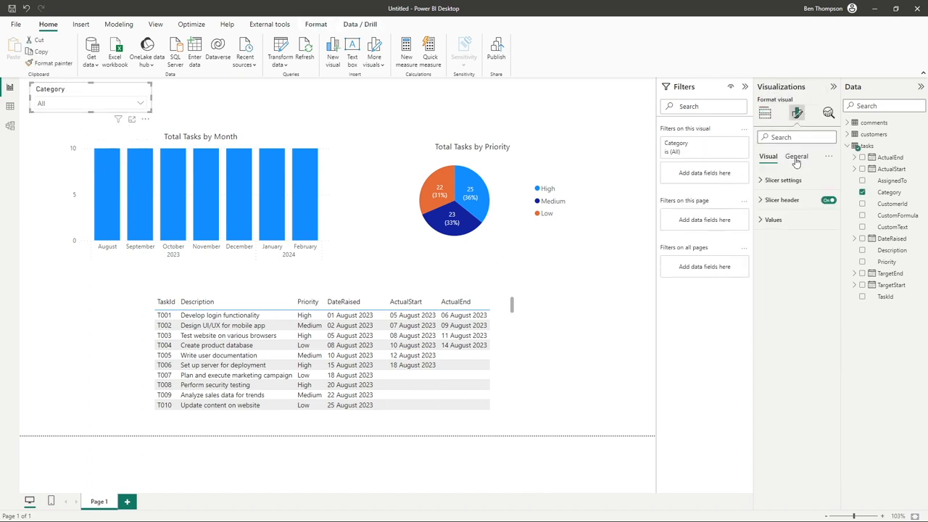
pyautogui.click(796, 156)
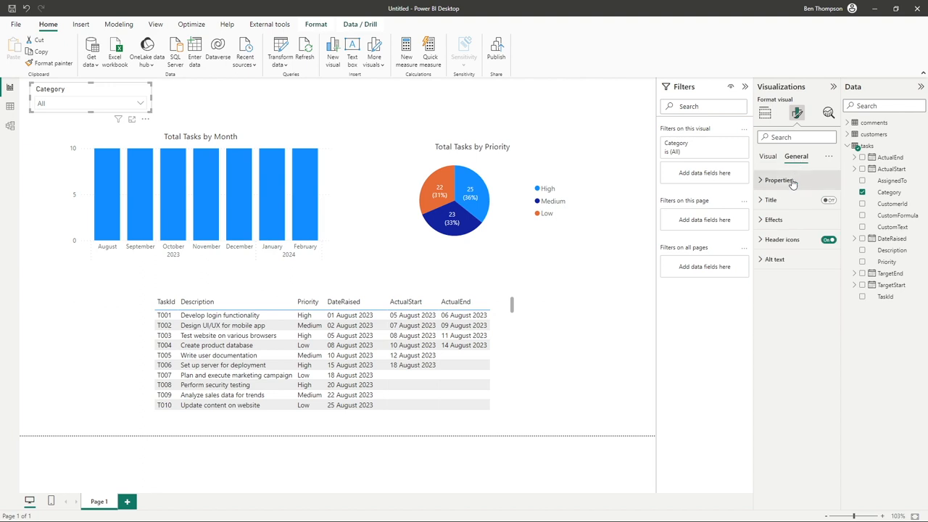
pyautogui.click(768, 157)
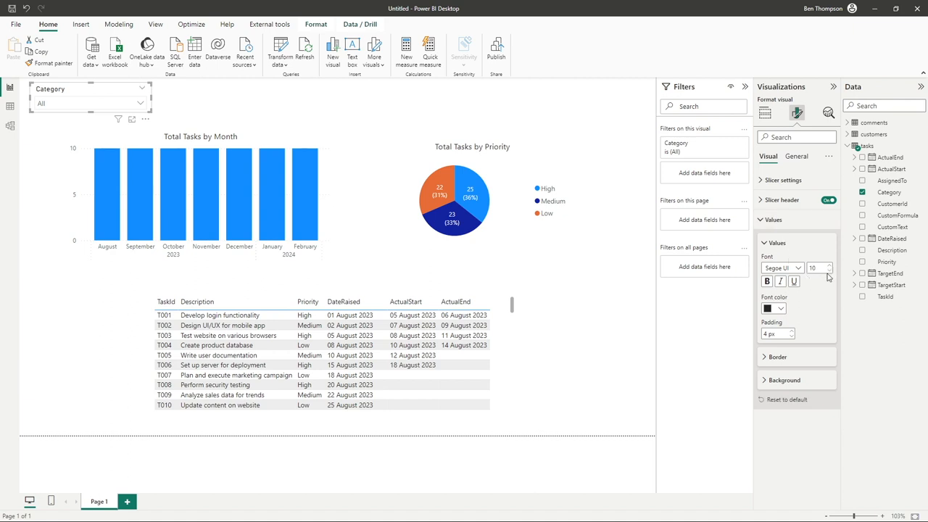
pyautogui.moveTo(824, 314)
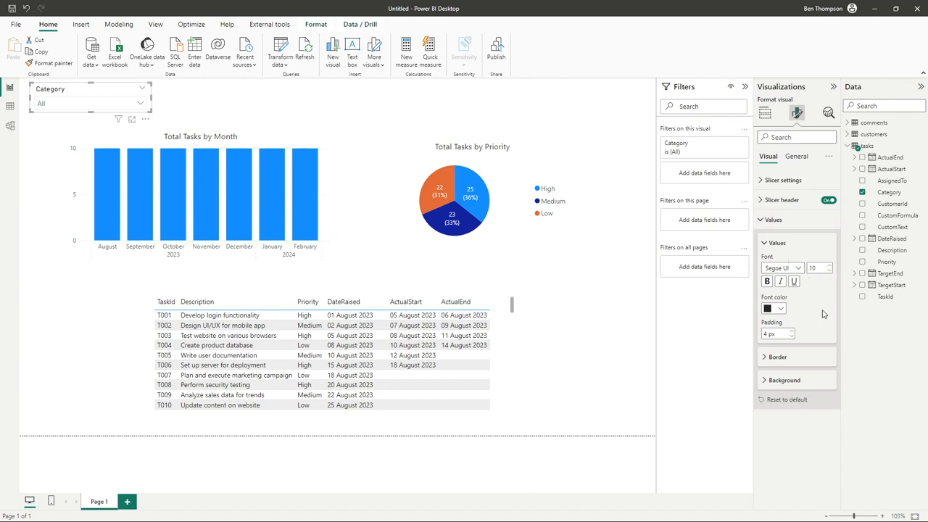
pyautogui.click(781, 200)
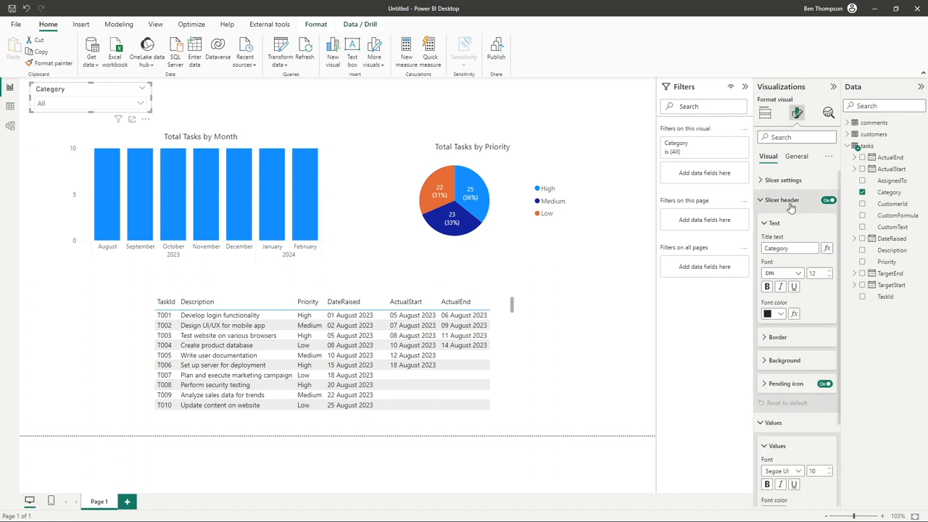